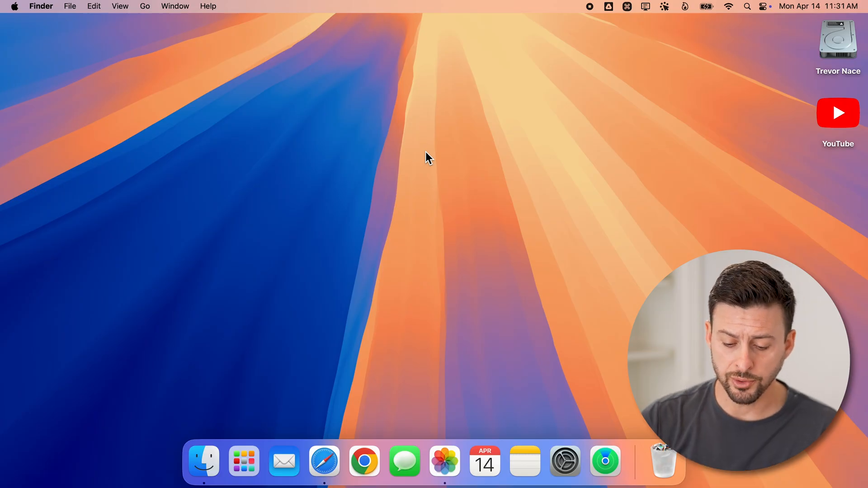
# Open Photos from the Dock and select the canyon photo of the boy with raised arms
pyautogui.click(444, 461)
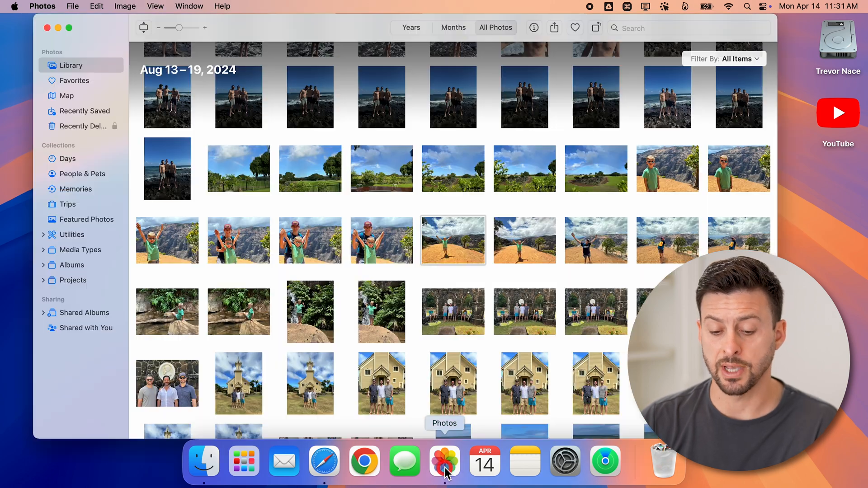
pyautogui.click(452, 240)
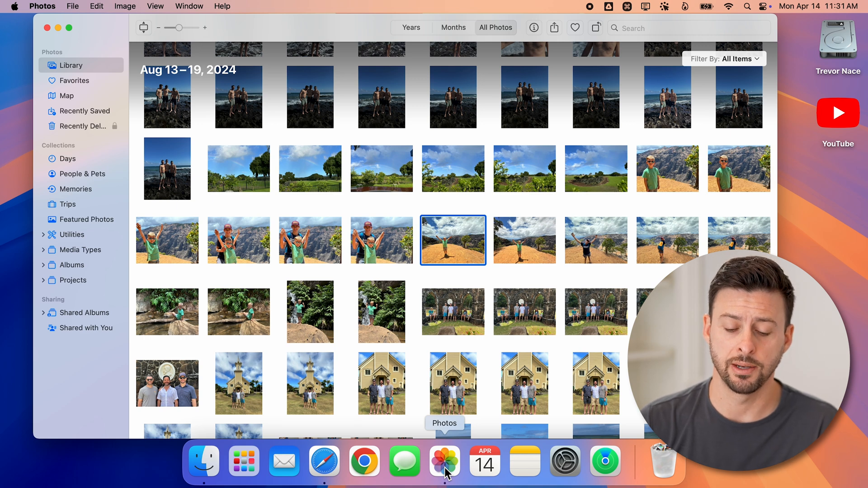
pyautogui.moveTo(518, 235)
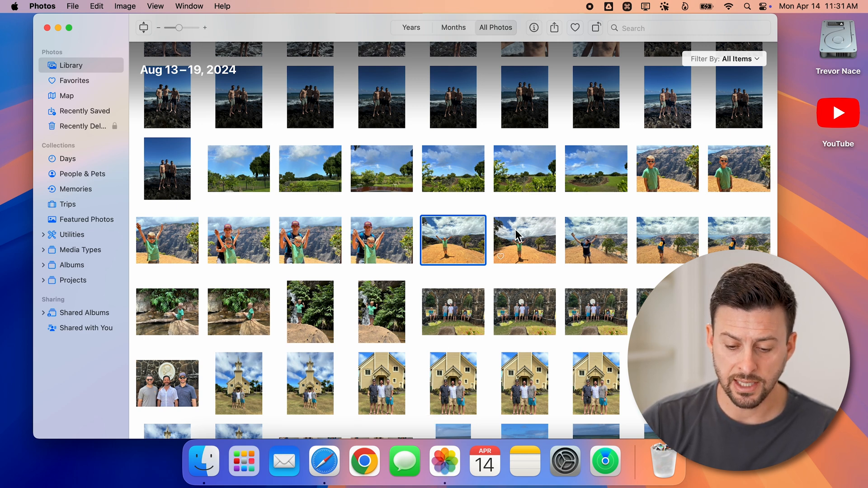
pyautogui.moveTo(453, 246)
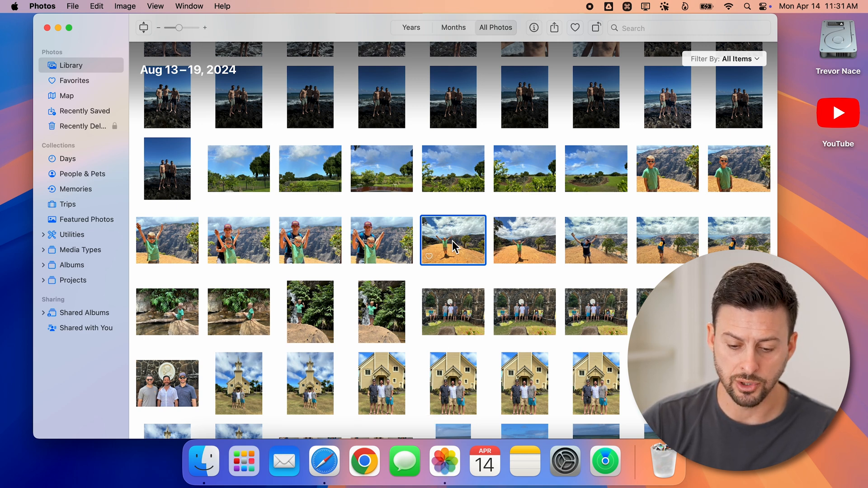
pyautogui.moveTo(443, 238)
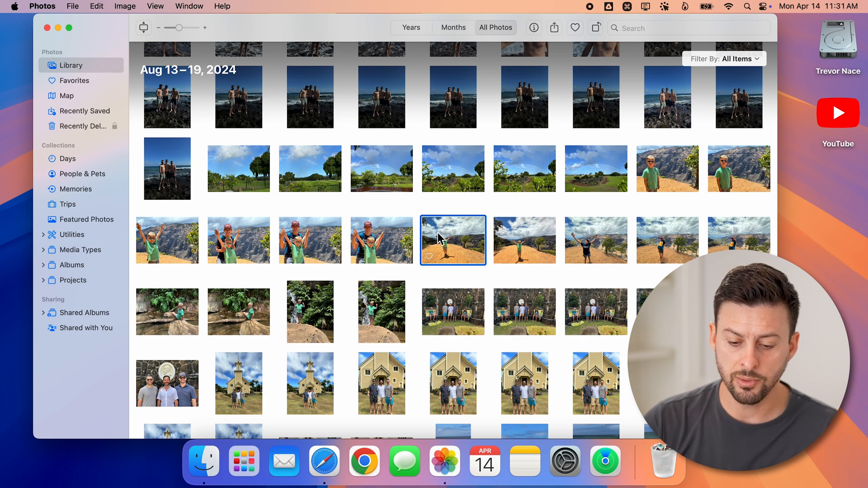
pyautogui.moveTo(835, 224)
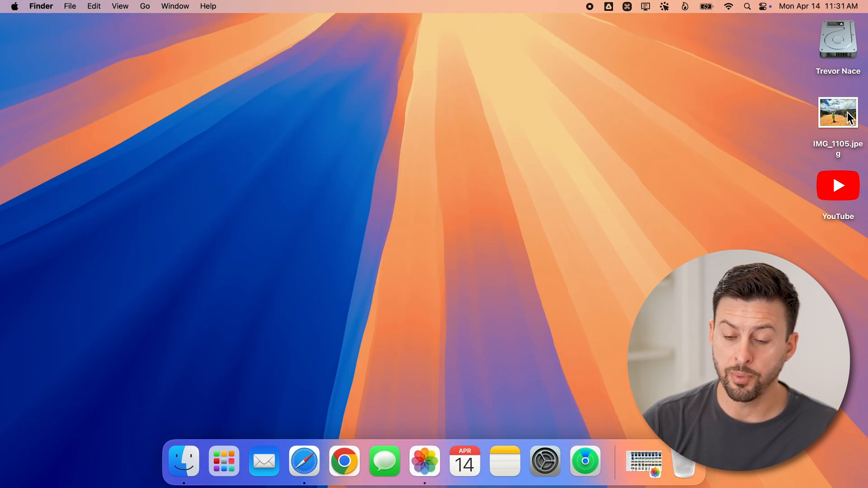
# Open IMG_1105.jpeg from the desktop in Preview
pyautogui.doubleClick(838, 111)
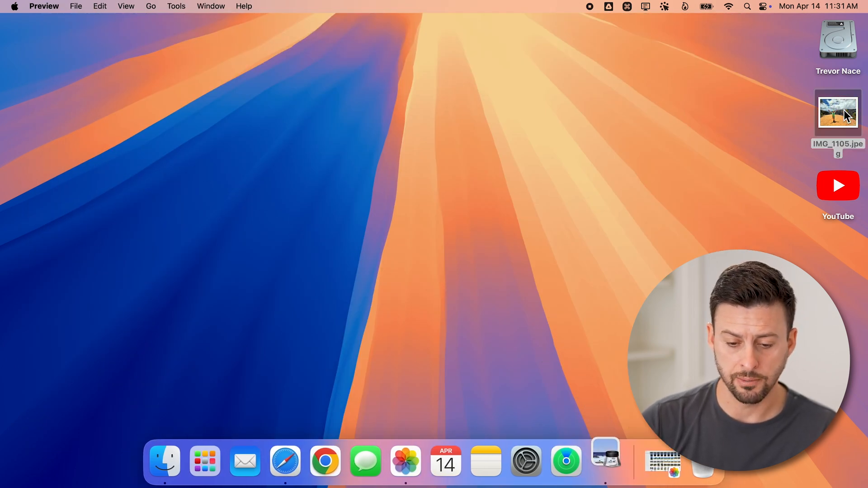
pyautogui.doubleClick(837, 112)
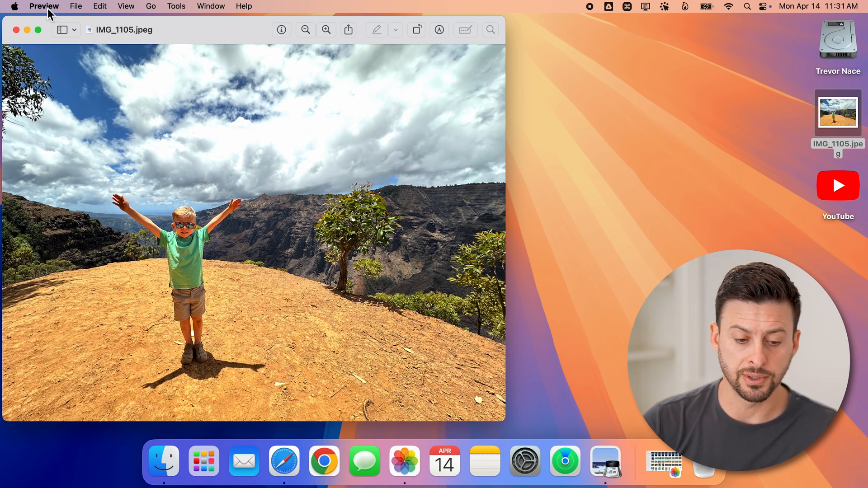
pyautogui.moveTo(838, 115)
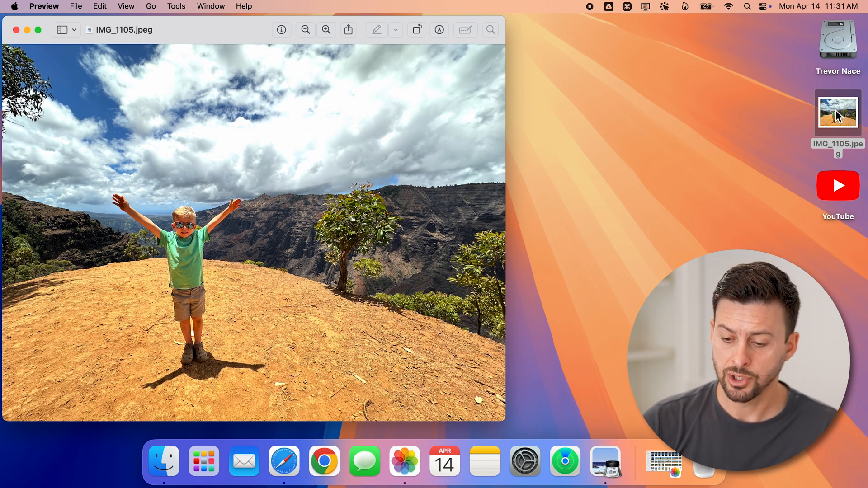
pyautogui.rightClick(838, 111)
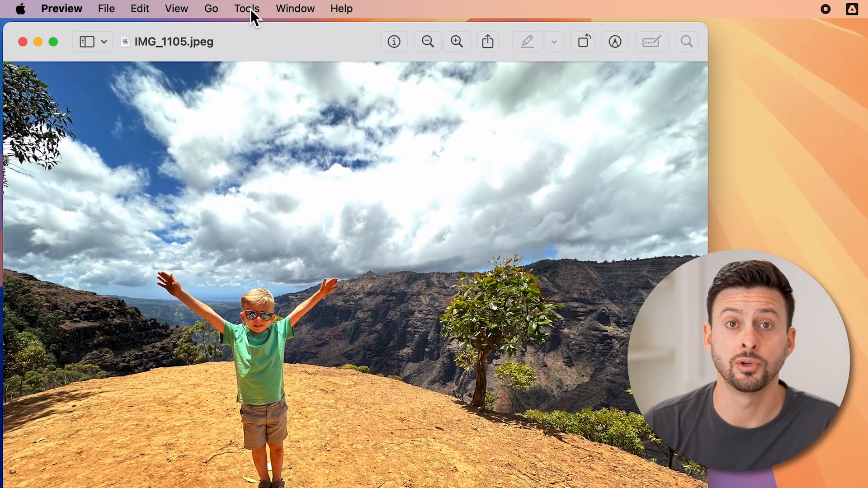
# Resize the photo's width alone to 80 percent, giving 3226 × 3024 pixels
pyautogui.click(246, 8)
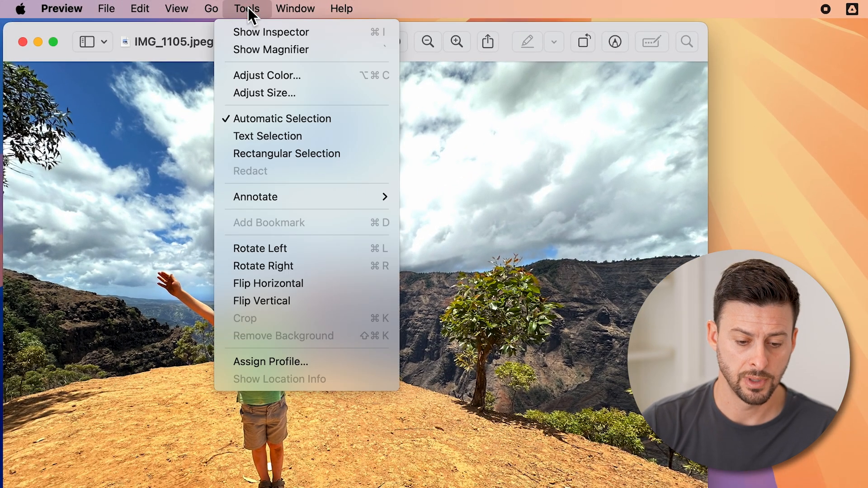
pyautogui.moveTo(263, 92)
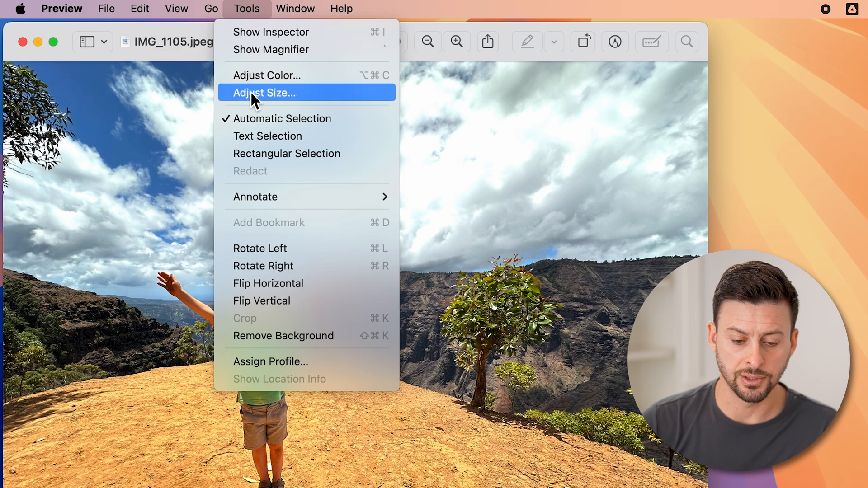
pyautogui.click(264, 92)
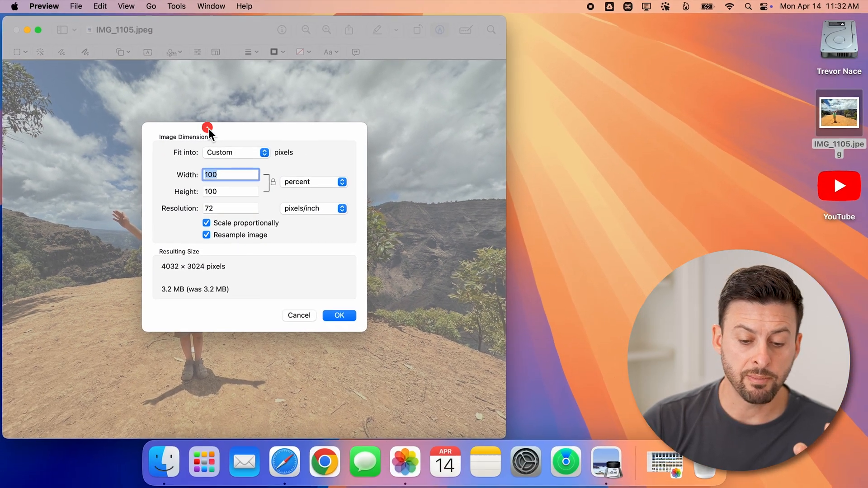
pyautogui.moveTo(224, 160)
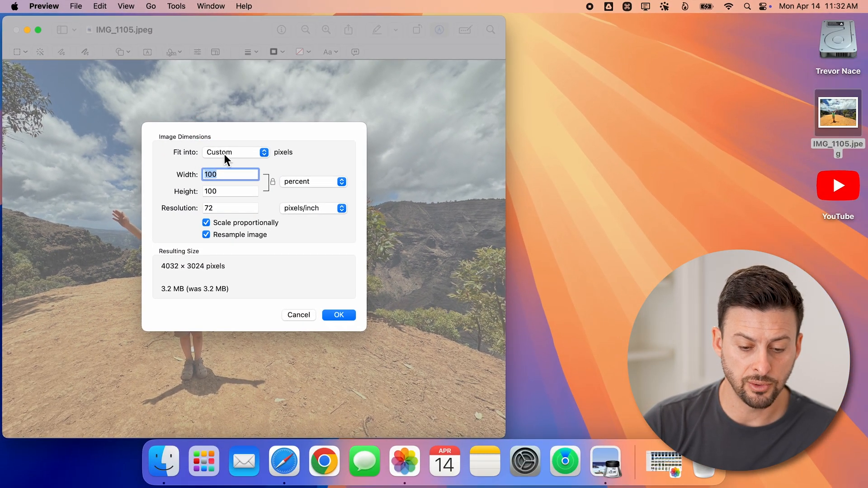
pyautogui.click(234, 152)
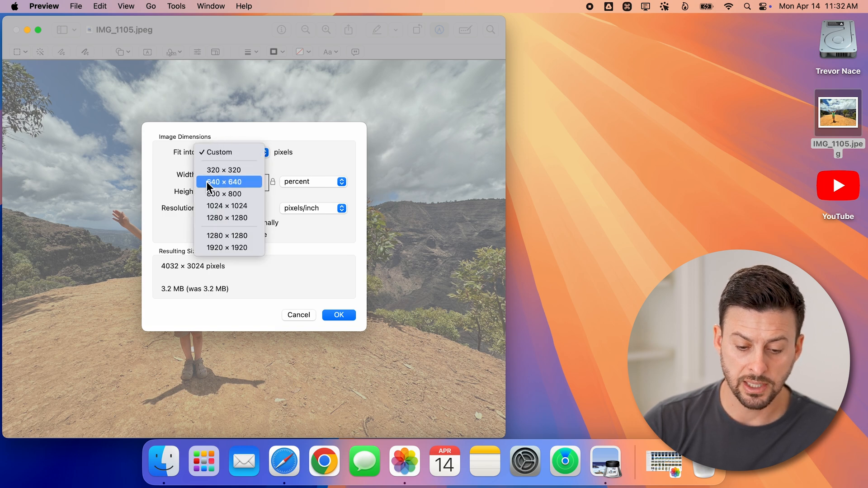
pyautogui.moveTo(229, 218)
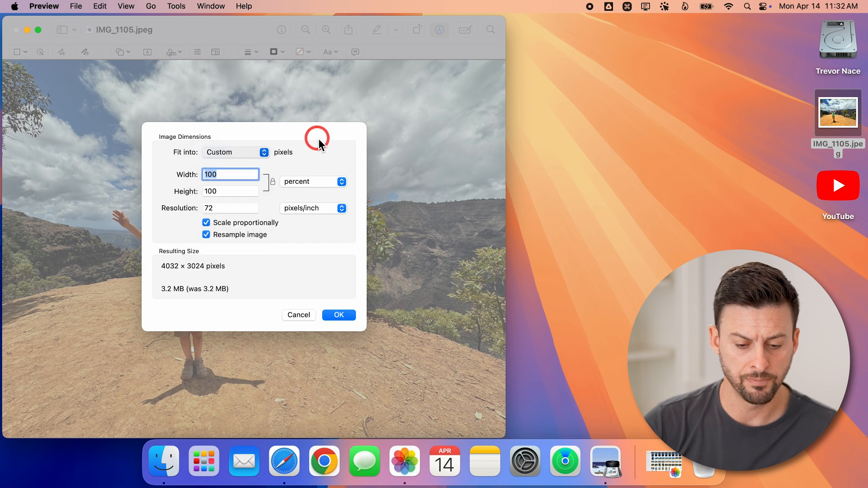
pyautogui.moveTo(291, 196)
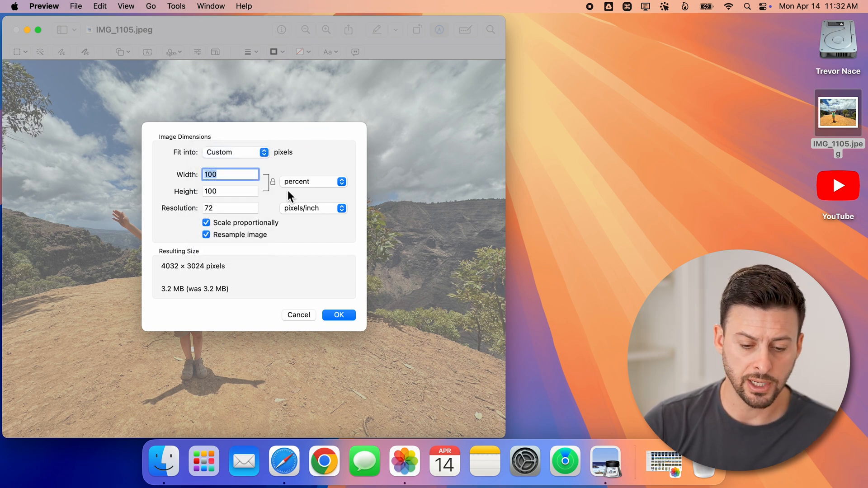
pyautogui.moveTo(273, 186)
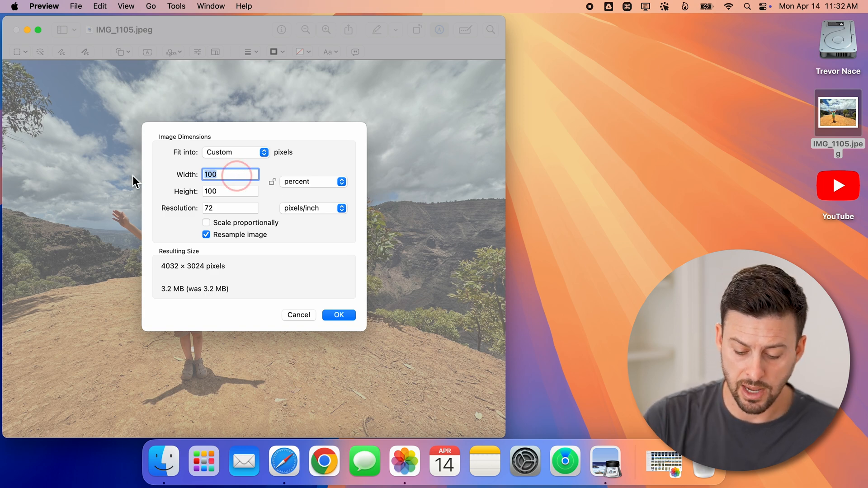
pyautogui.write('80')
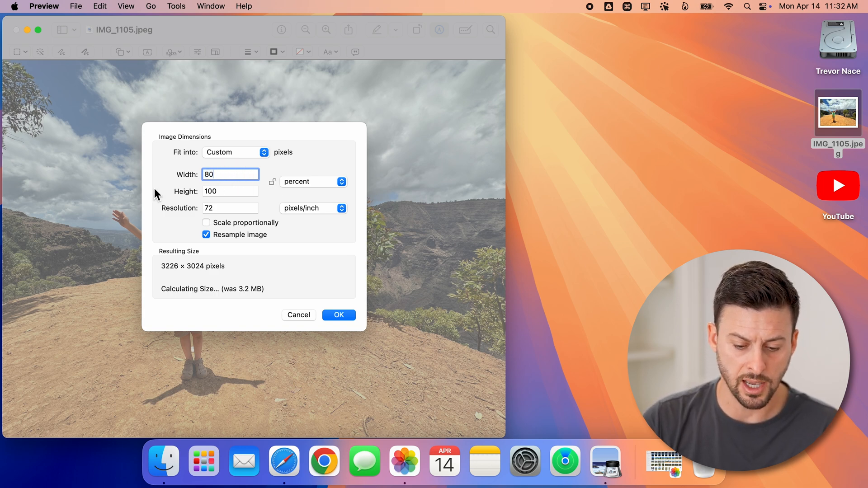
pyautogui.click(338, 314)
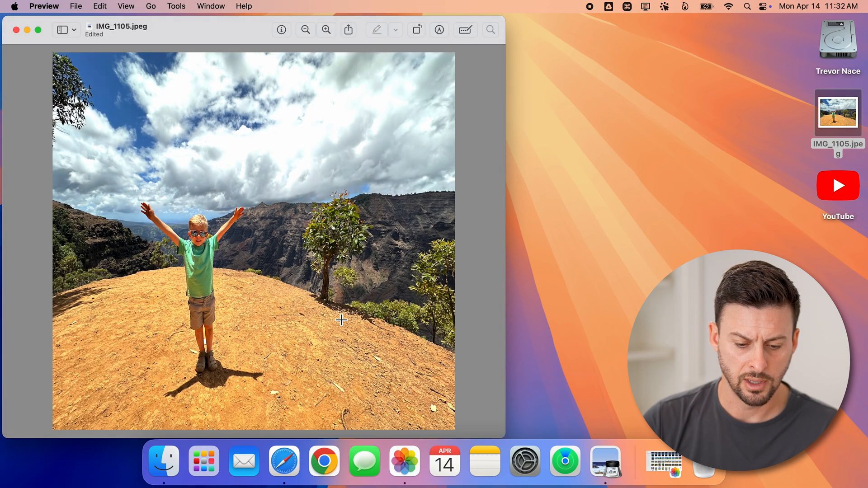
pyautogui.moveTo(257, 217)
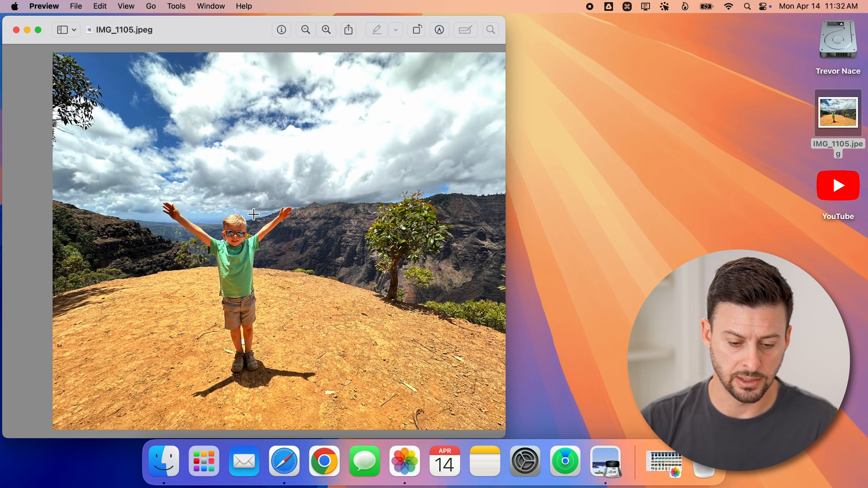
# Undo the 80 percent width resize to restore the photo's original proportions
pyautogui.click(326, 30)
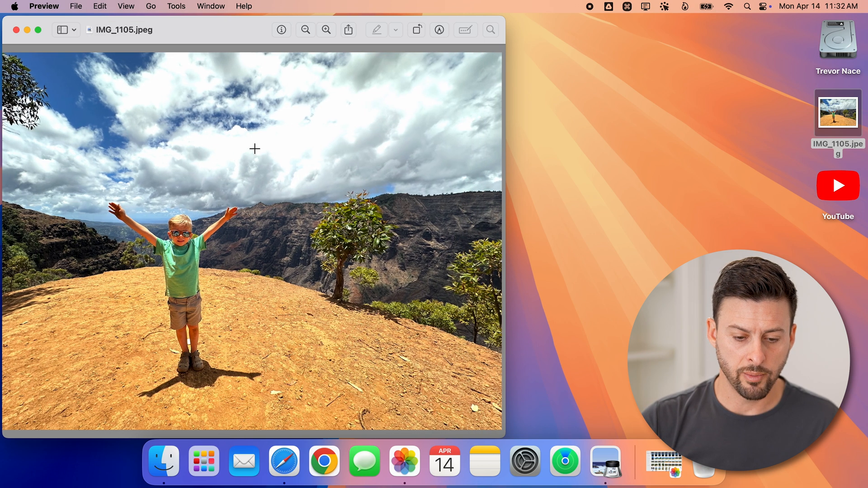
pyautogui.click(176, 6)
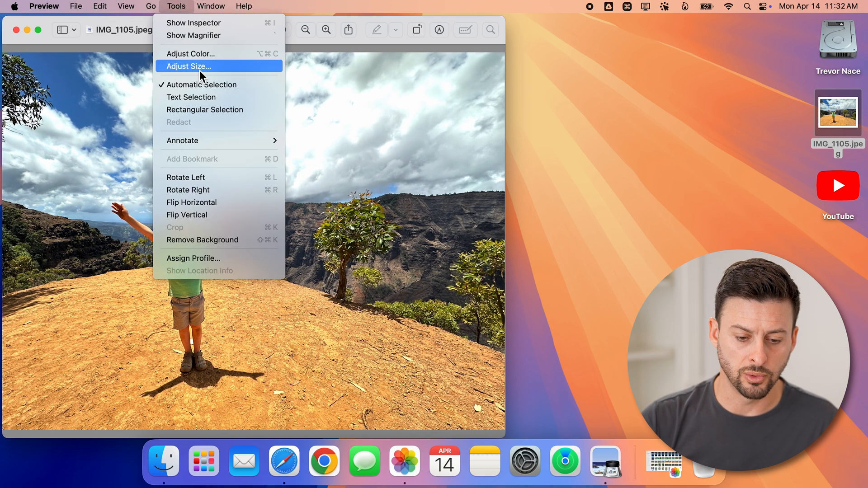
# Reopen Adjust Size with proportional scaling on and units in percent
pyautogui.click(189, 66)
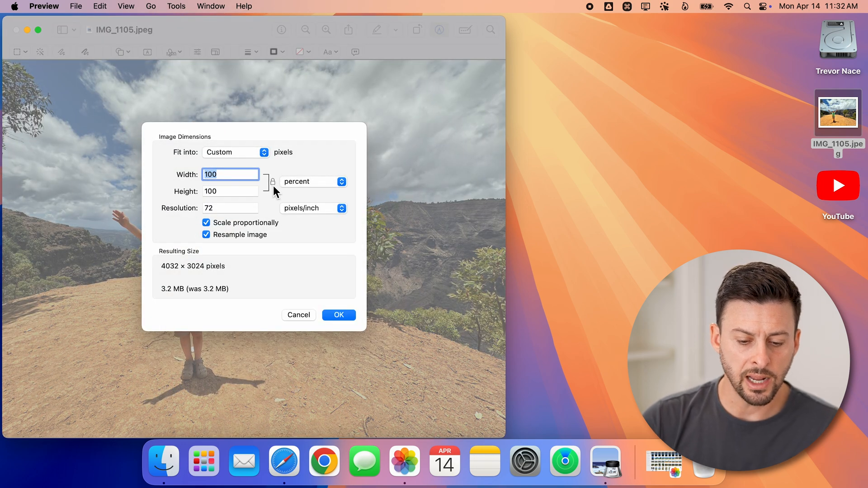
pyautogui.moveTo(272, 182)
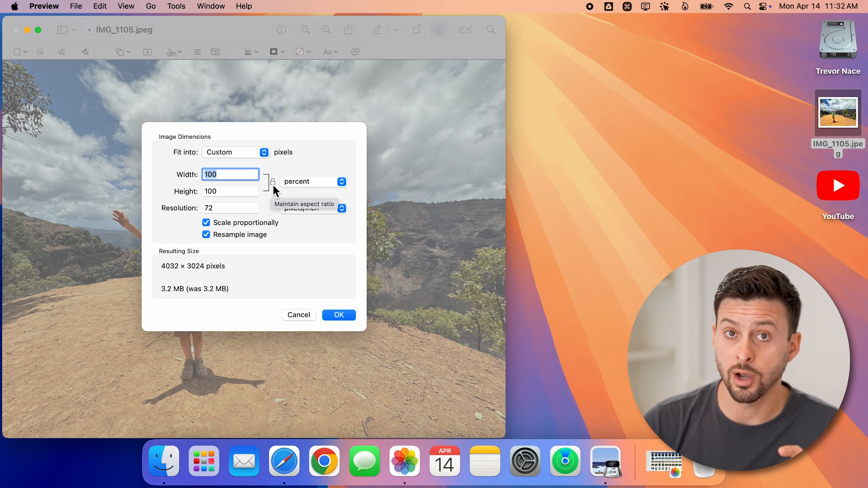
pyautogui.moveTo(295, 190)
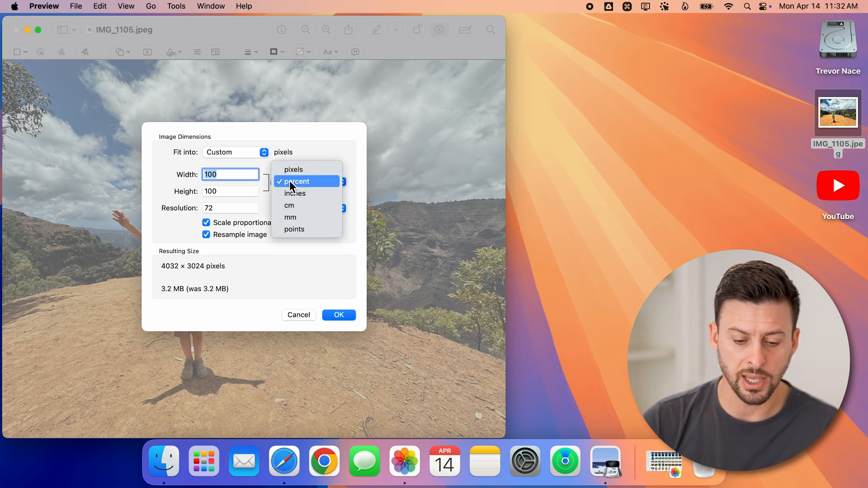
pyautogui.moveTo(293, 217)
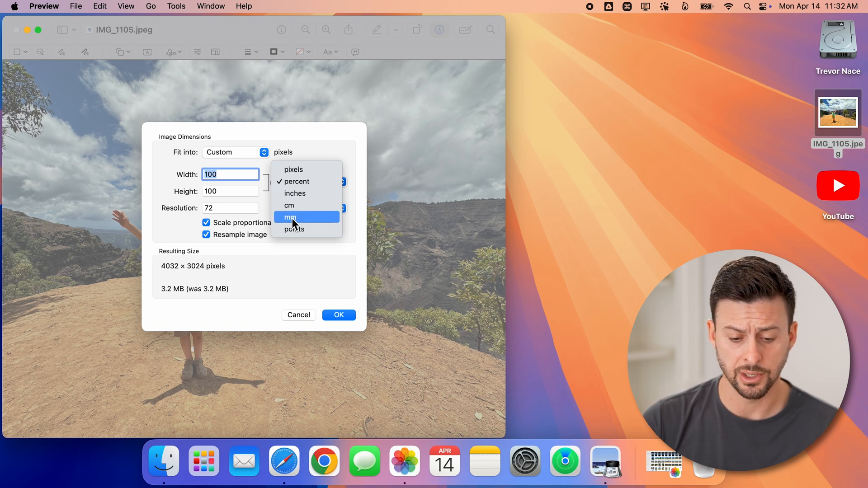
pyautogui.moveTo(299, 182)
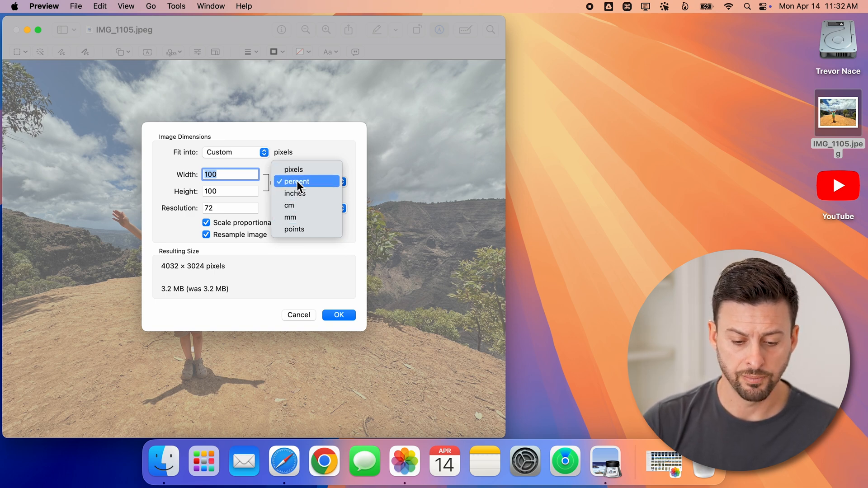
pyautogui.click(297, 181)
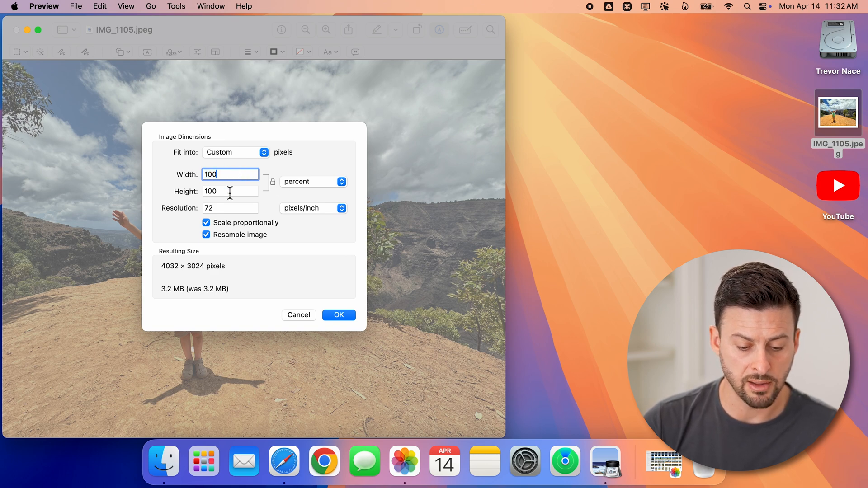
pyautogui.moveTo(167, 296)
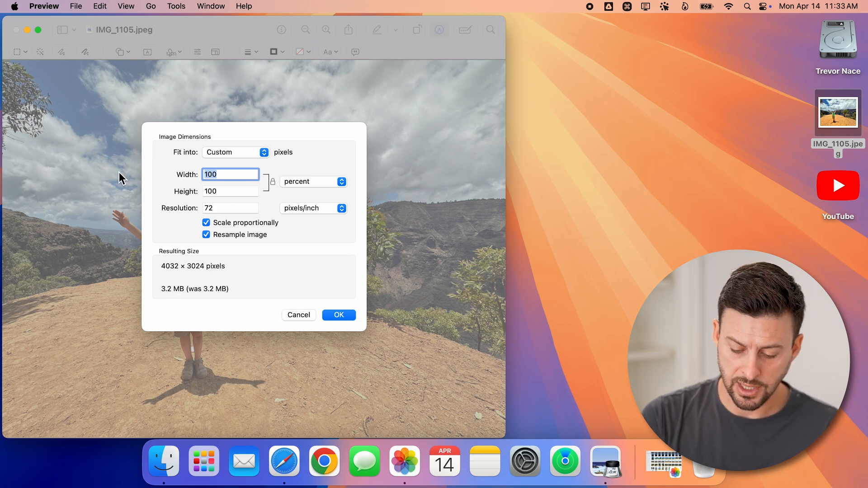
# Set the width to 75 percent proportionally (3024 × 2268, about 1.9 MB) and apply
pyautogui.write('80')
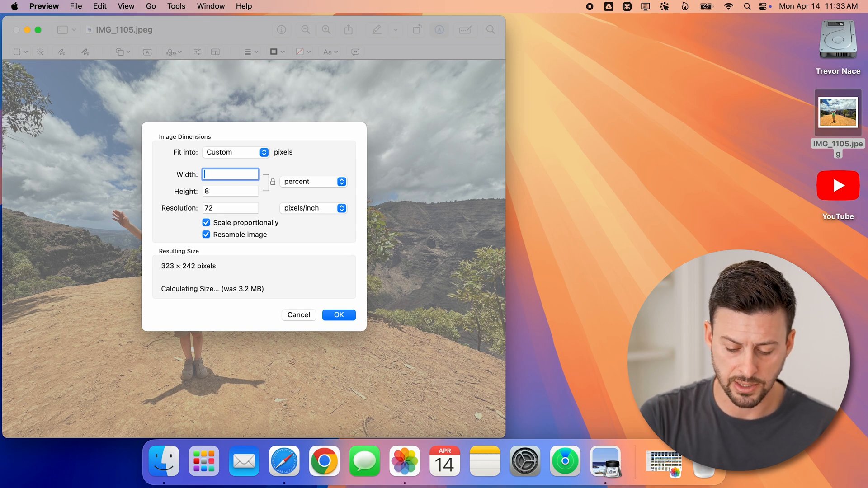
pyautogui.write('75')
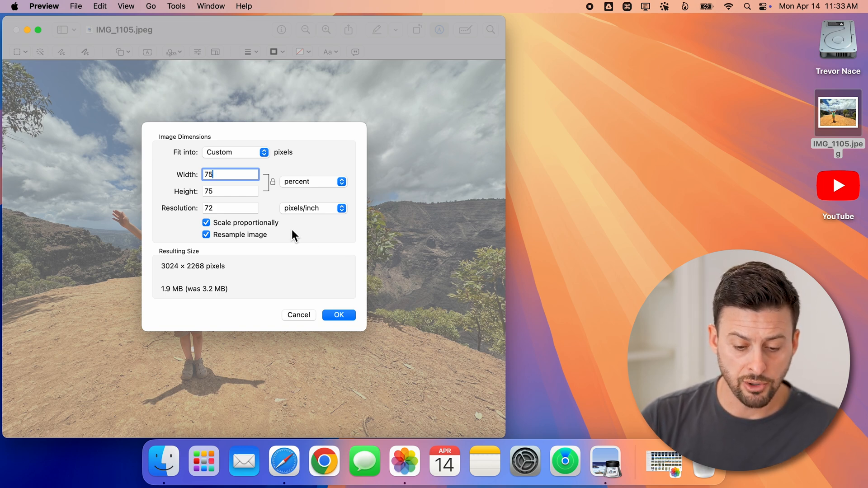
pyautogui.moveTo(226, 241)
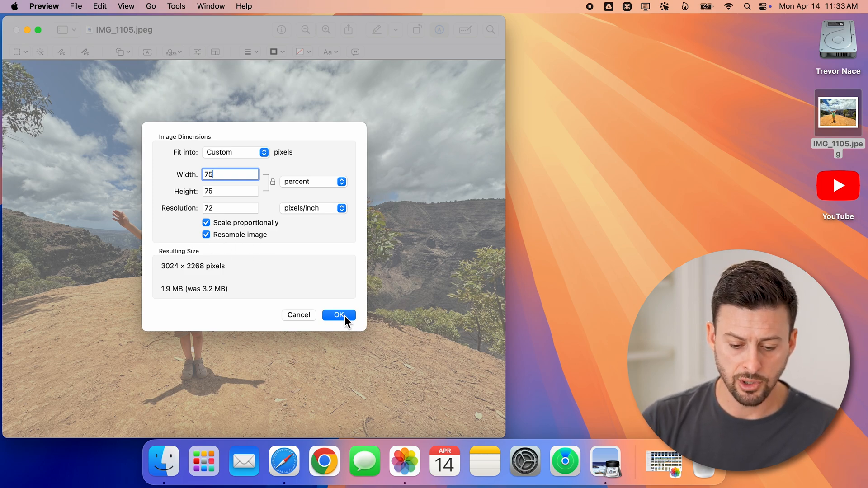
pyautogui.click(338, 314)
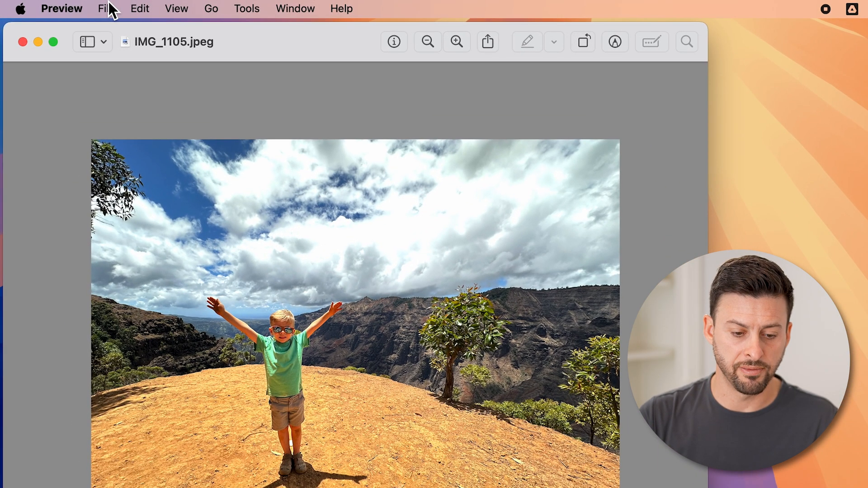
pyautogui.moveTo(116, 133)
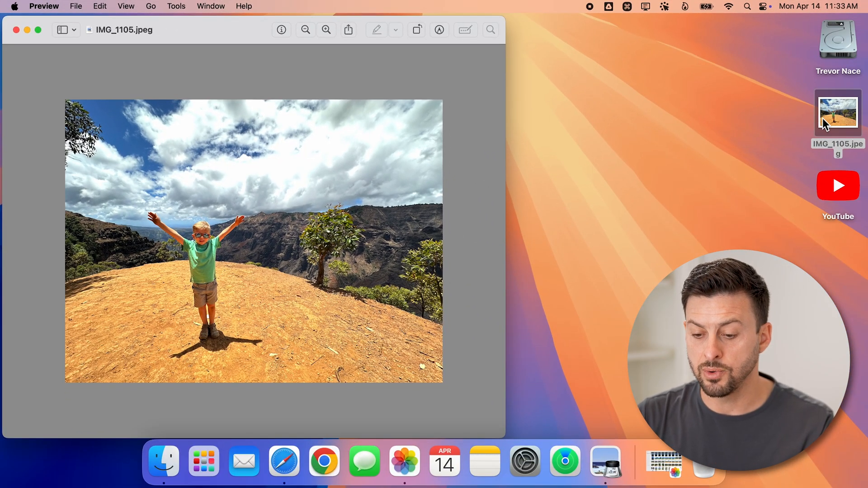
pyautogui.moveTo(853, 109)
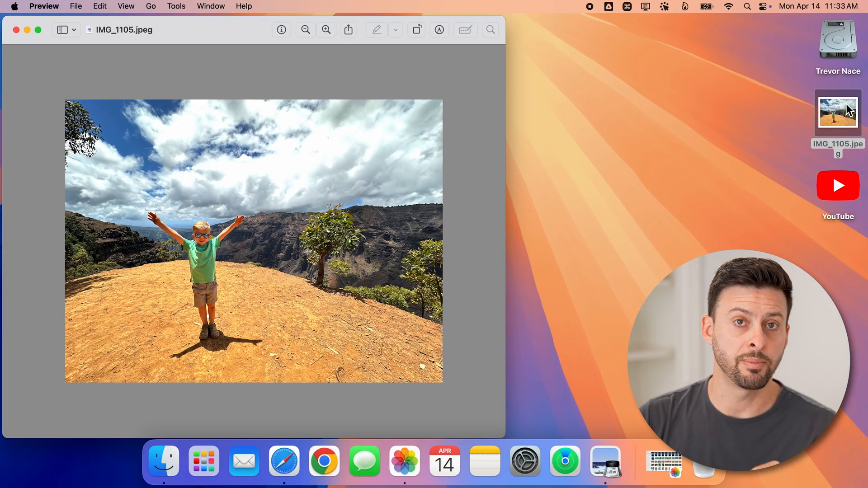